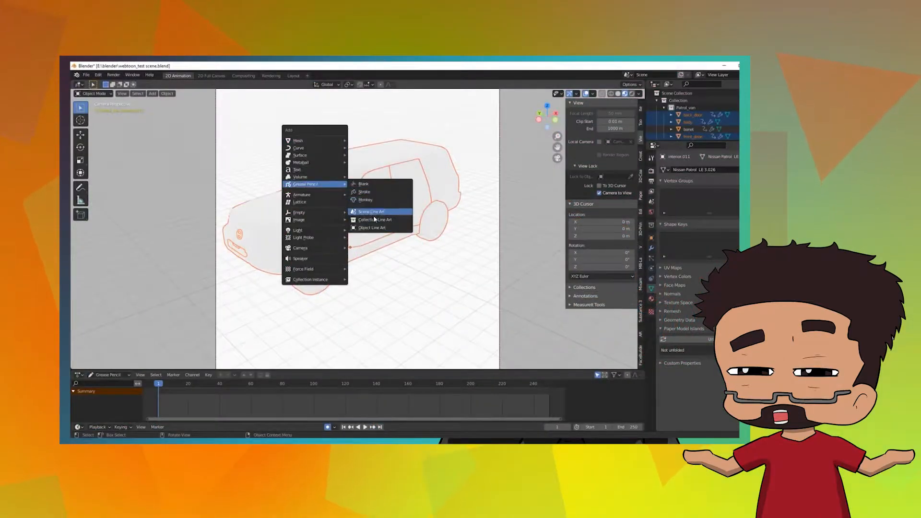
mouse_move(376, 220)
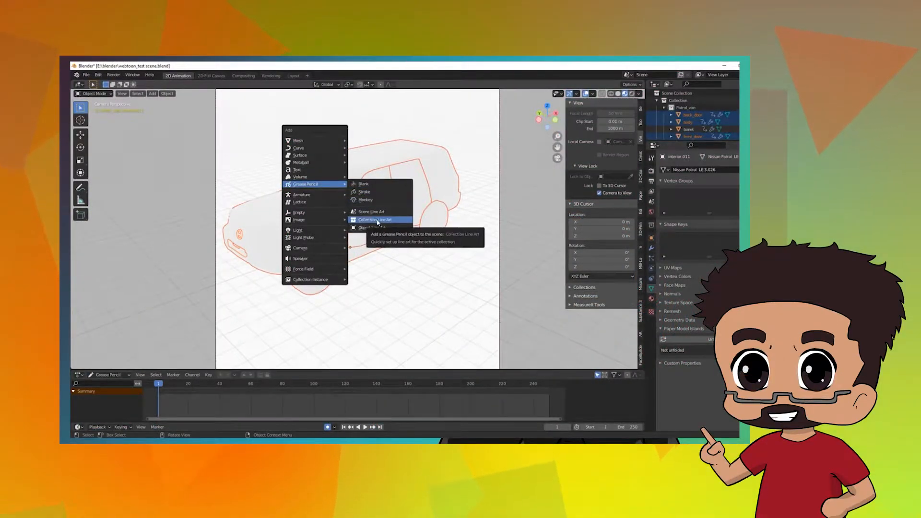
Step: Add a Collection Line Art Grease Pencil object tracing the car collection
click(376, 219)
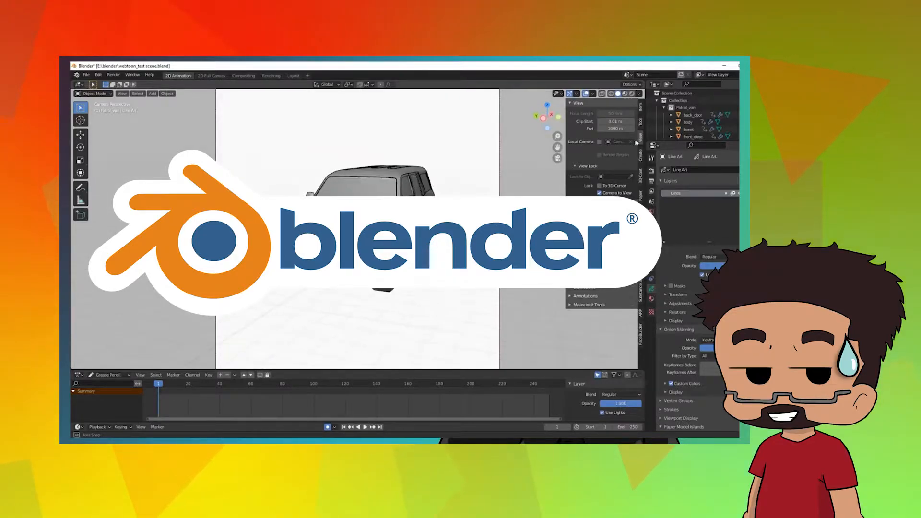
Step: Place the Line Art object directly in the Scene Collection and hide the car collection
click(685, 107)
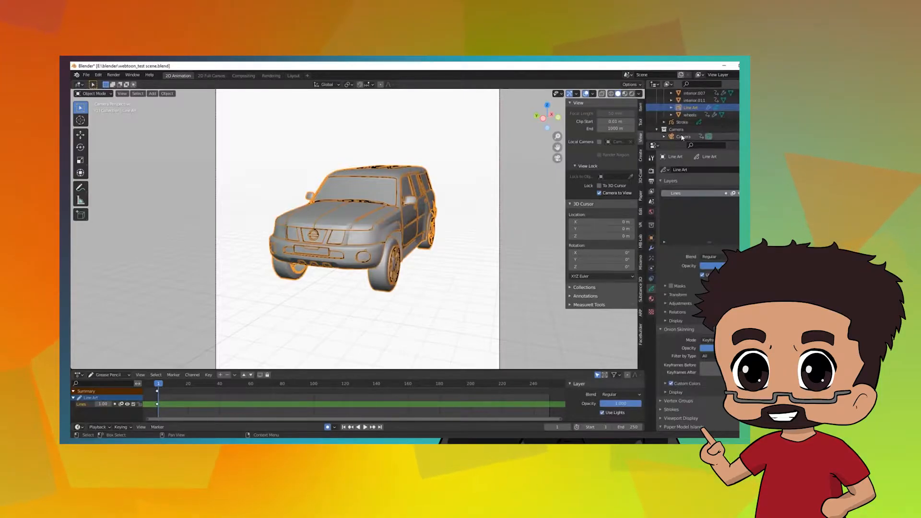
click(684, 122)
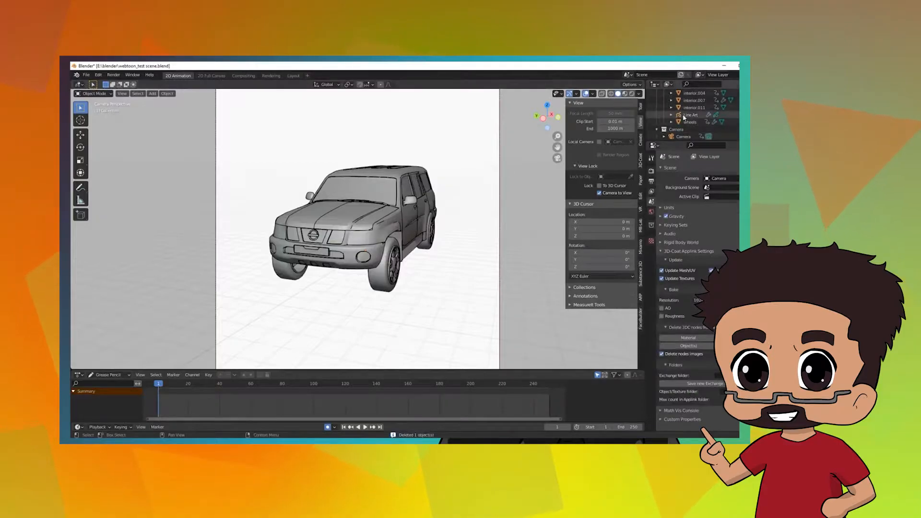
click(687, 115)
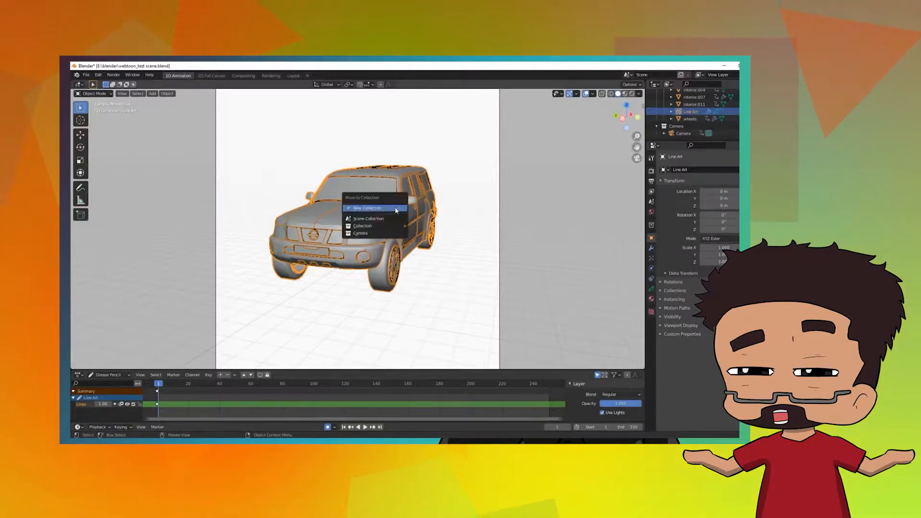
mouse_move(368, 217)
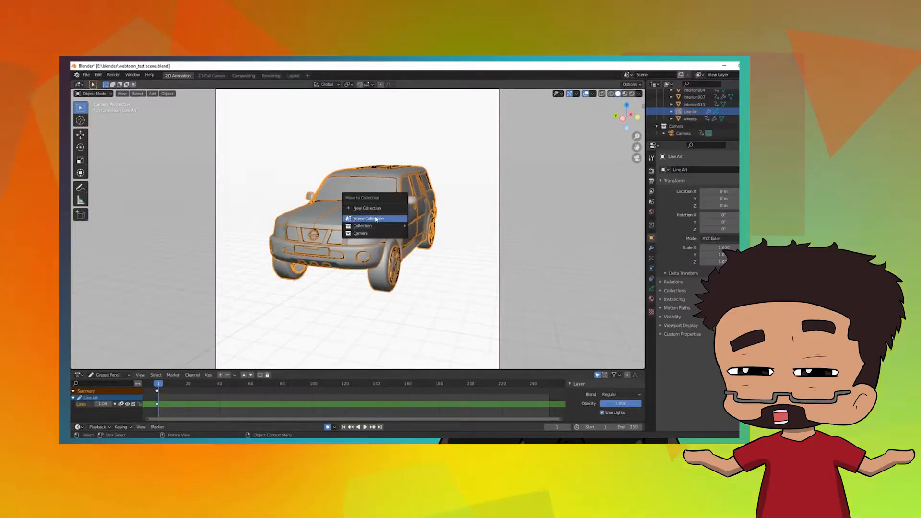
click(369, 219)
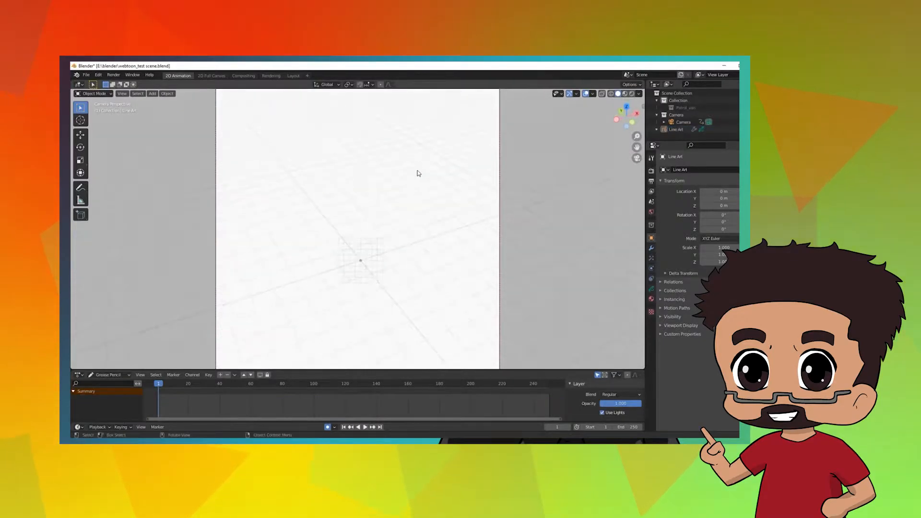
Step: Draw Grease Pencil strokes outlining the brows, eyes, nose and lips on the MB-Lab head
click(675, 129)
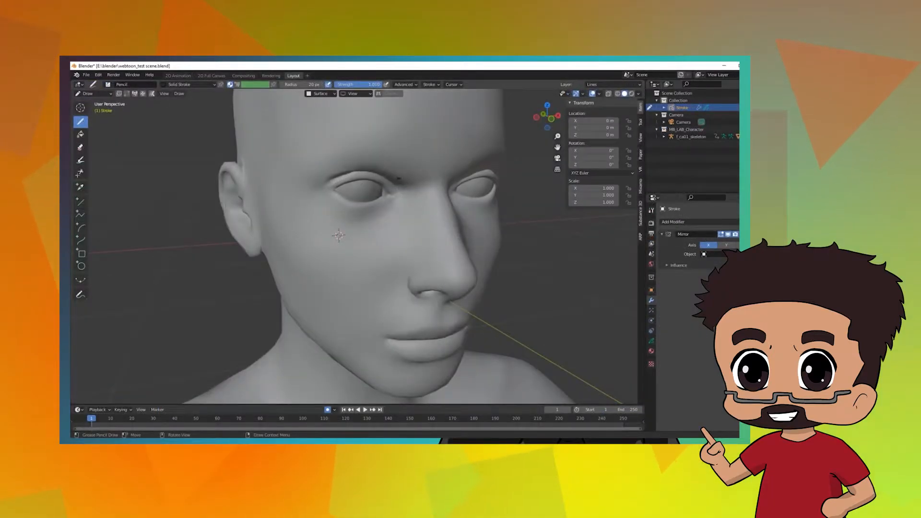
click(320, 94)
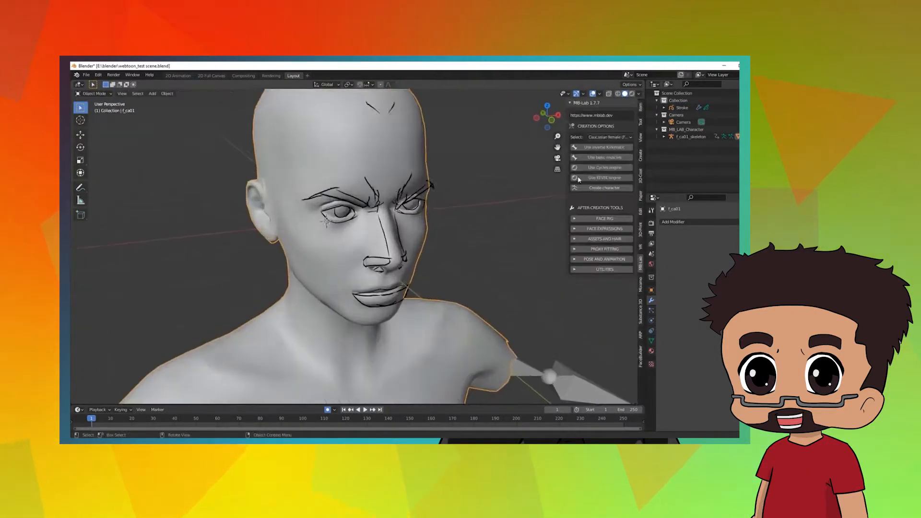
click(94, 94)
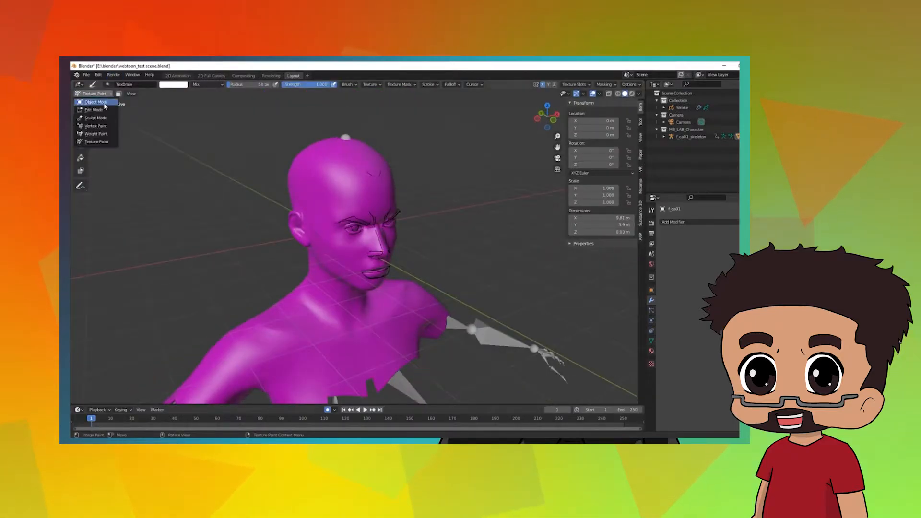
Step: Return to Object Mode and browse the World surface shader types
click(95, 102)
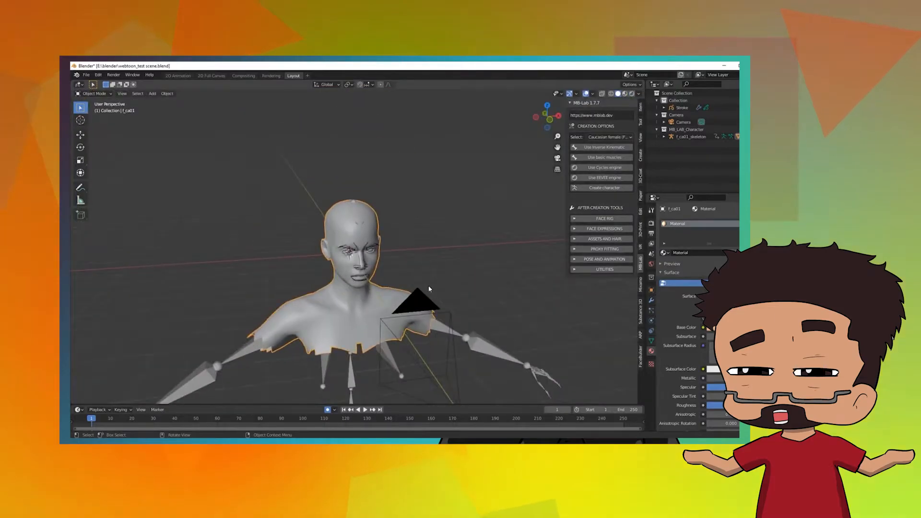
click(714, 256)
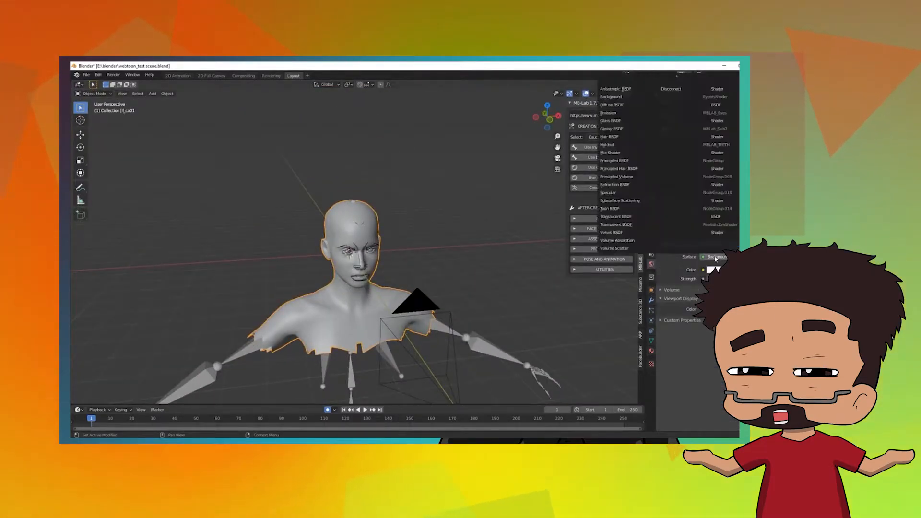
mouse_move(610, 153)
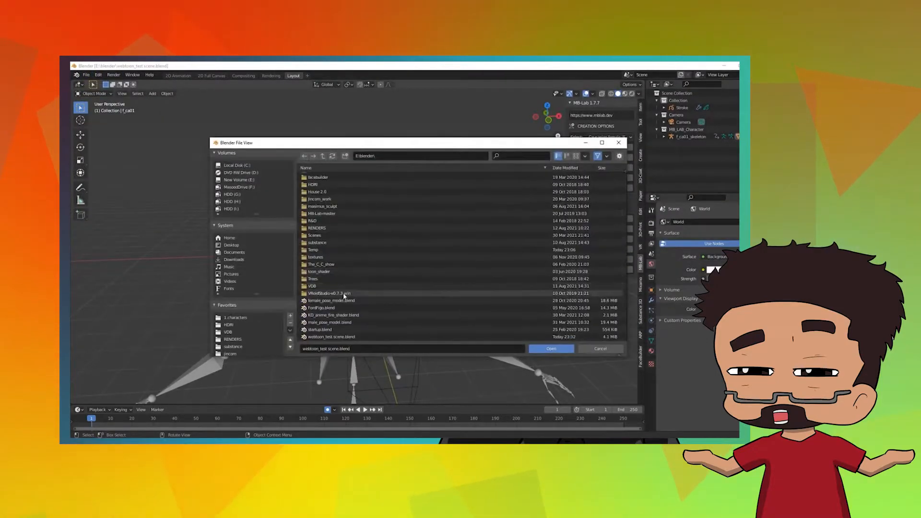
Step: Open john_wick_toon_shader.blend from the john_wick folder
click(550, 349)
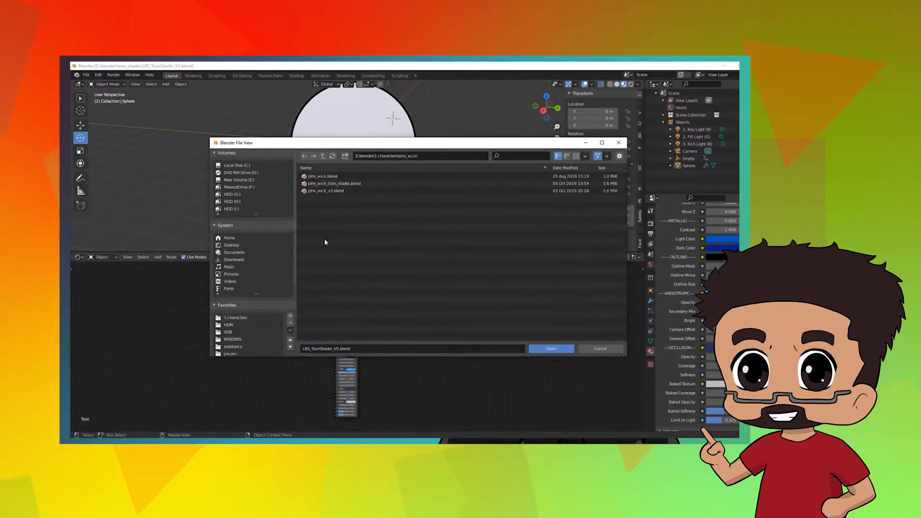
click(549, 348)
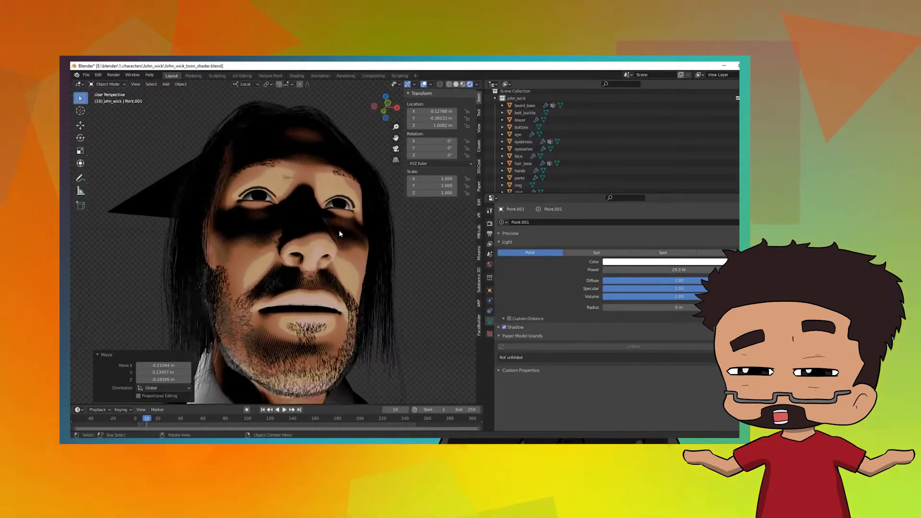
Step: Reopen webtoon_test_scene.blend from the recent files list
click(86, 75)
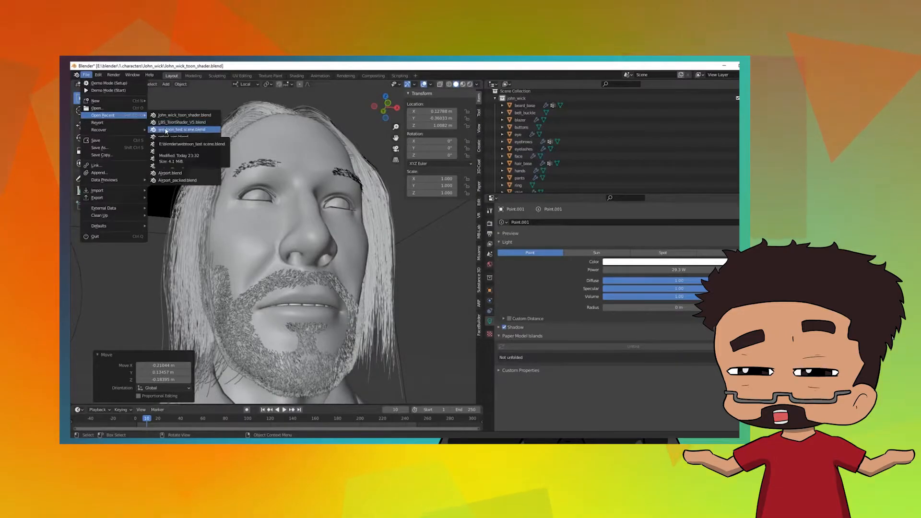
click(183, 129)
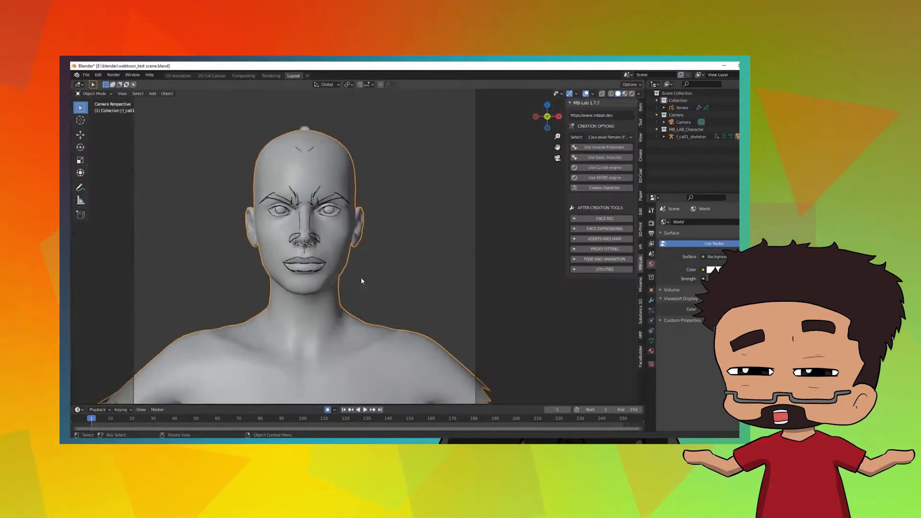
click(94, 93)
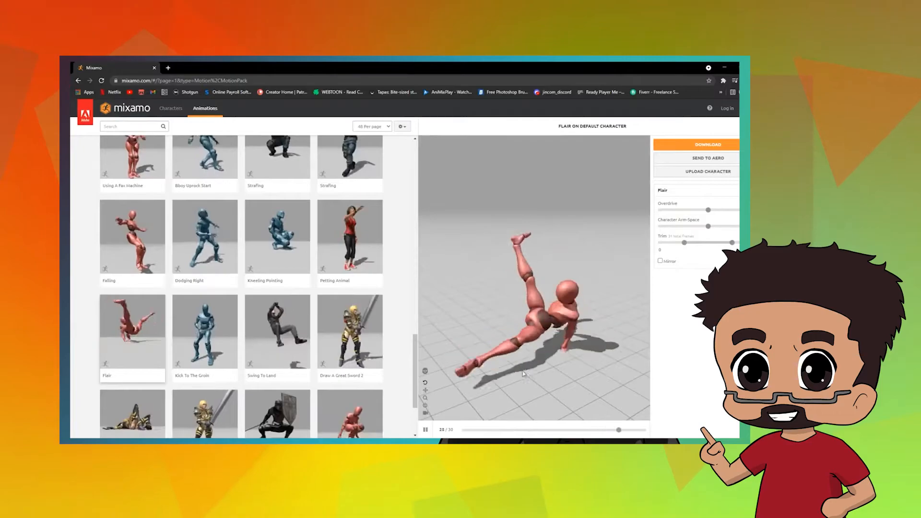
Step: Preview the Swing To Land and Petting Animal animations in the Mixamo grid
click(277, 332)
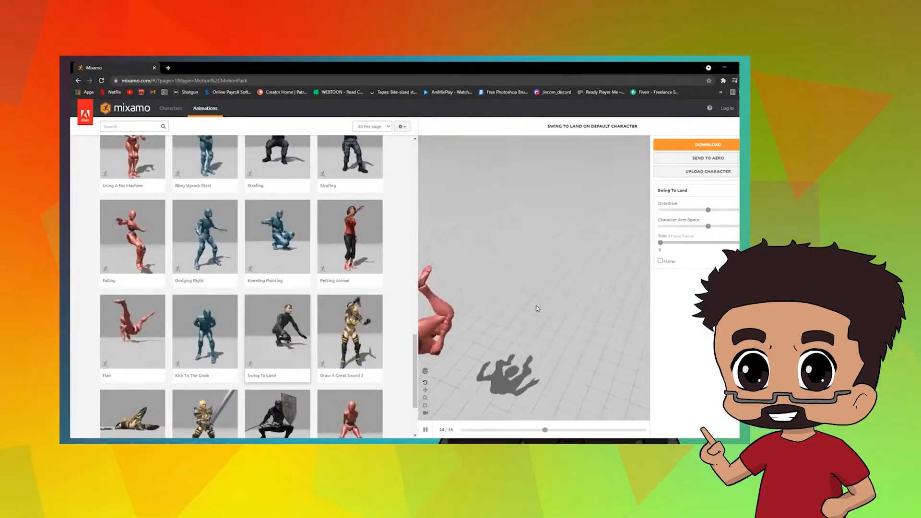
click(348, 236)
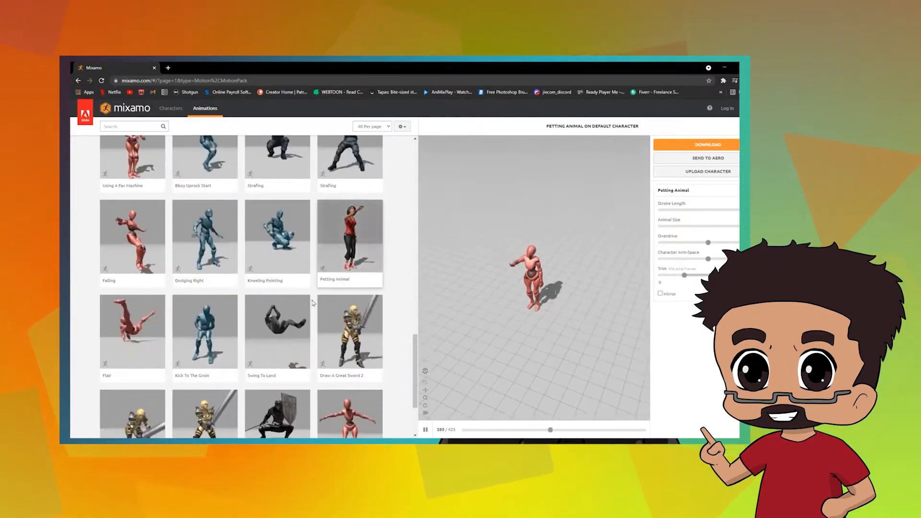
scroll(down, 3)
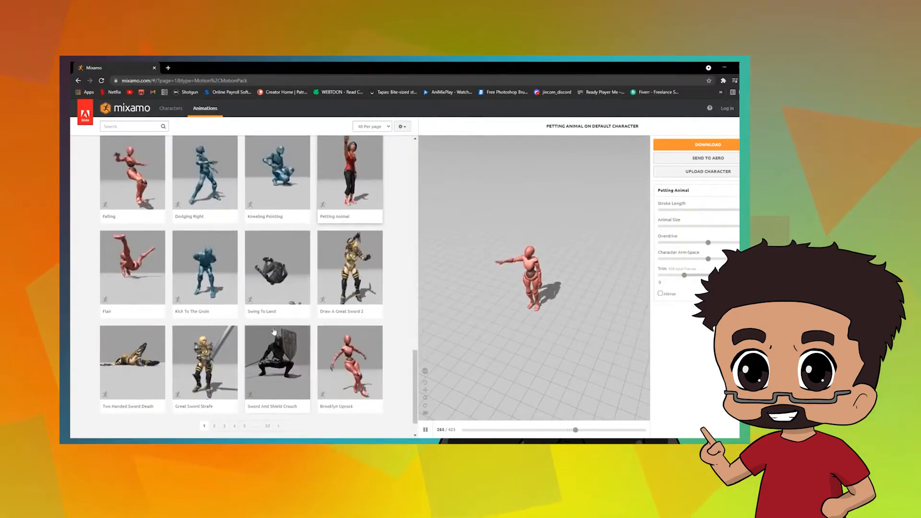
click(276, 267)
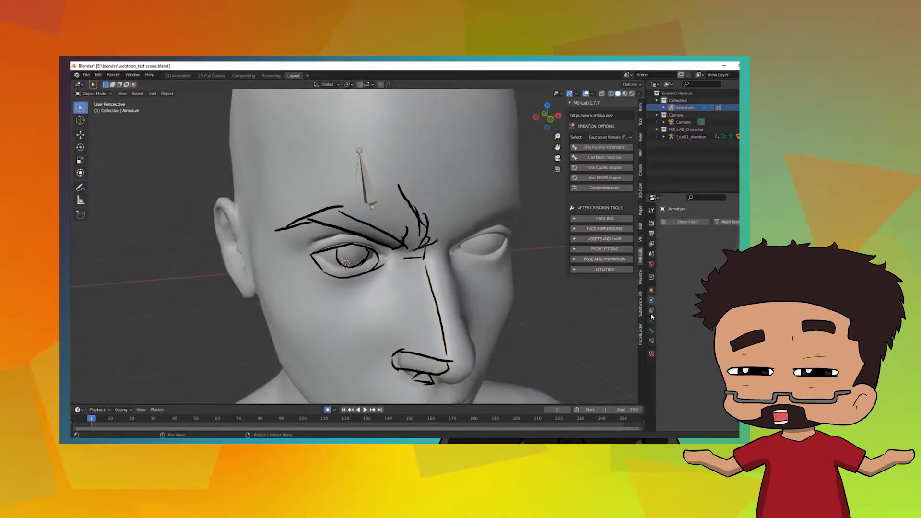
Step: Parent the face strokes to the armature with Keep Transform and add an enclosing sphere
click(335, 218)
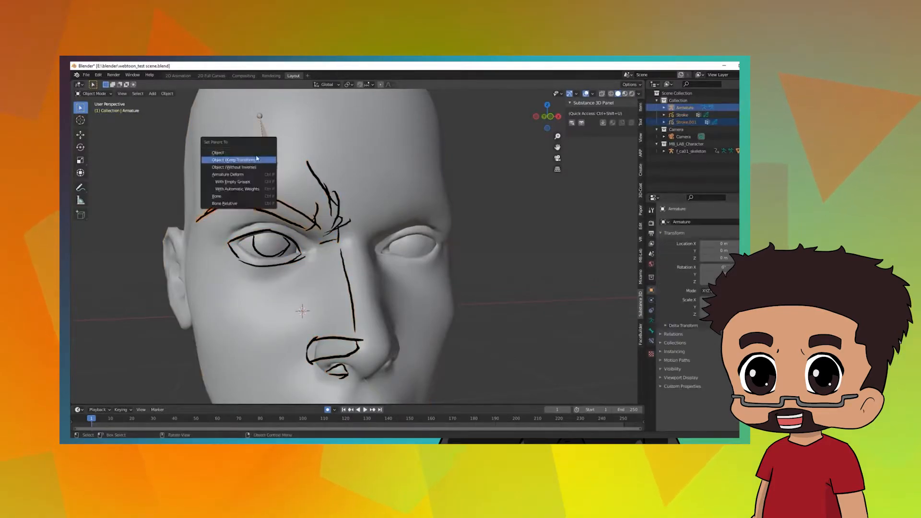
click(234, 160)
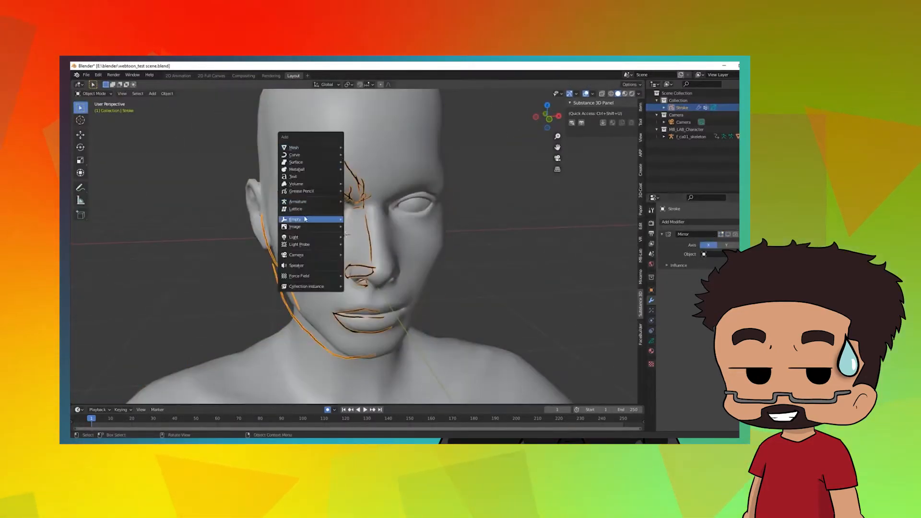
click(295, 219)
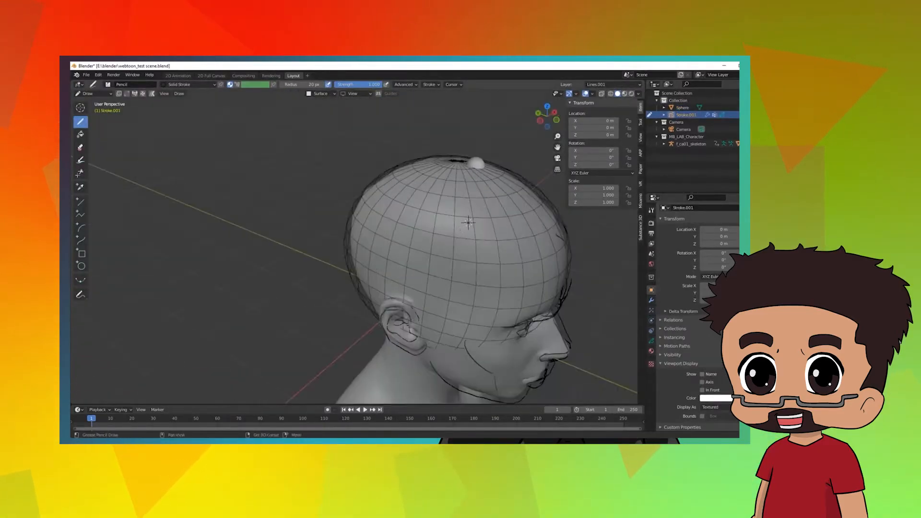
Step: Set stroke placement to Surface and draw long hair strokes around the head
scroll(down, 3)
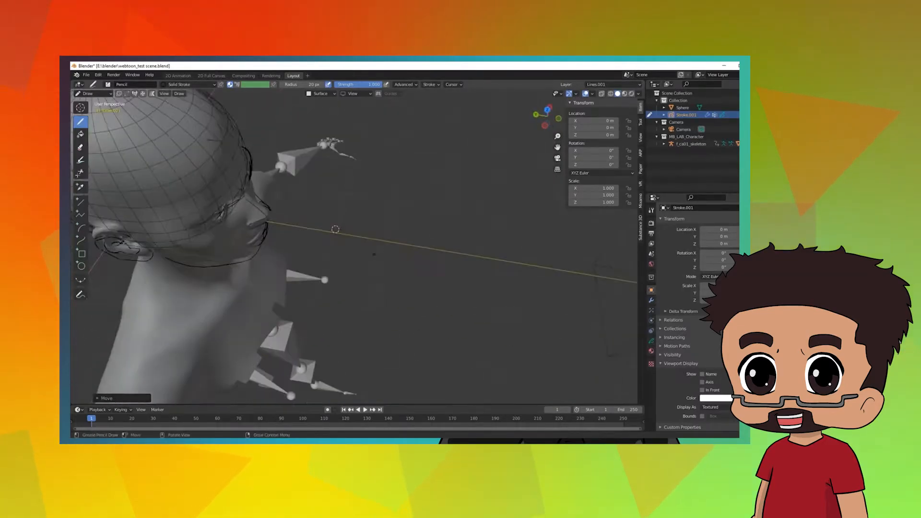
click(320, 94)
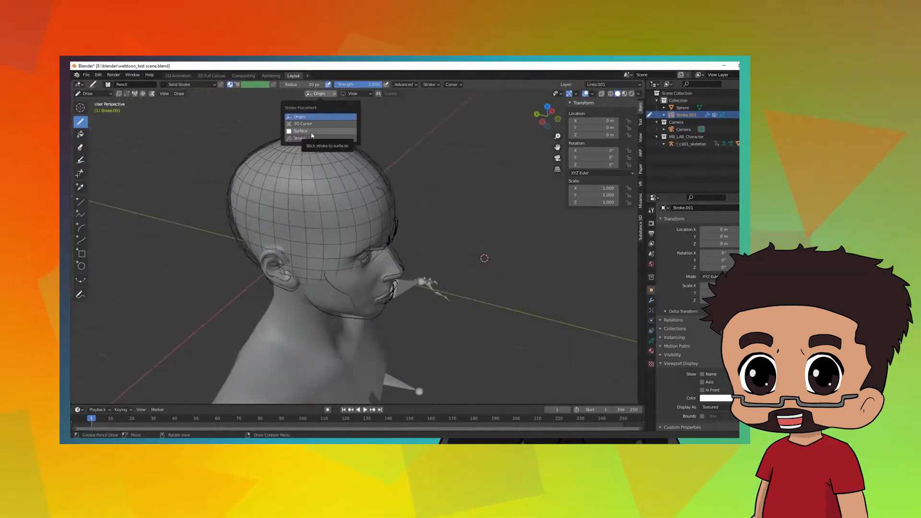
click(301, 123)
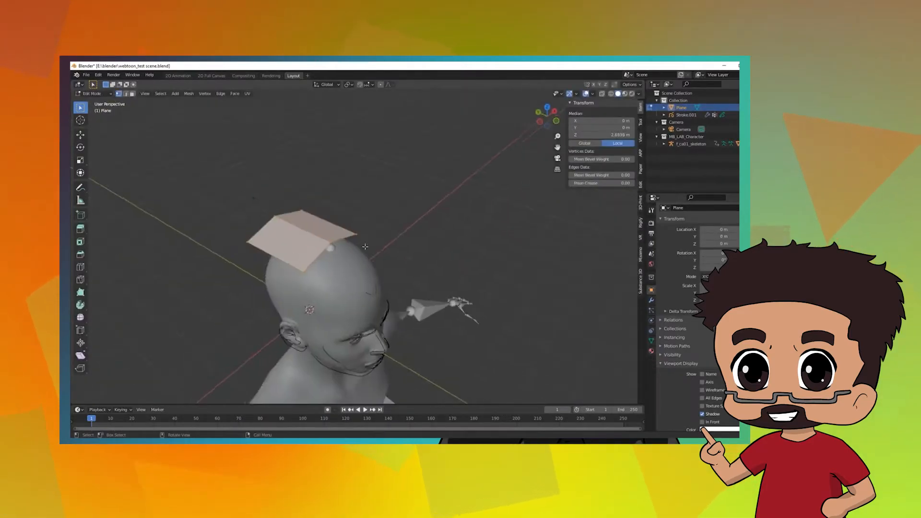
key(Tab)
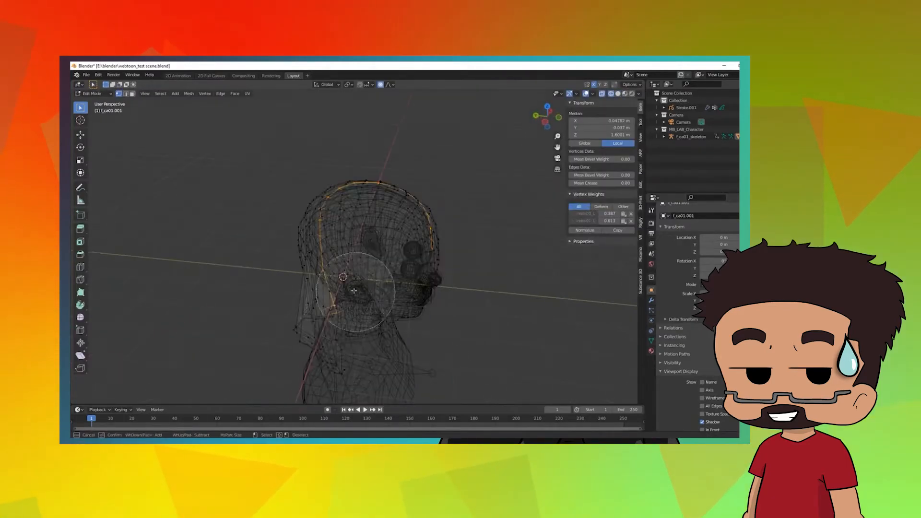
key(Tab)
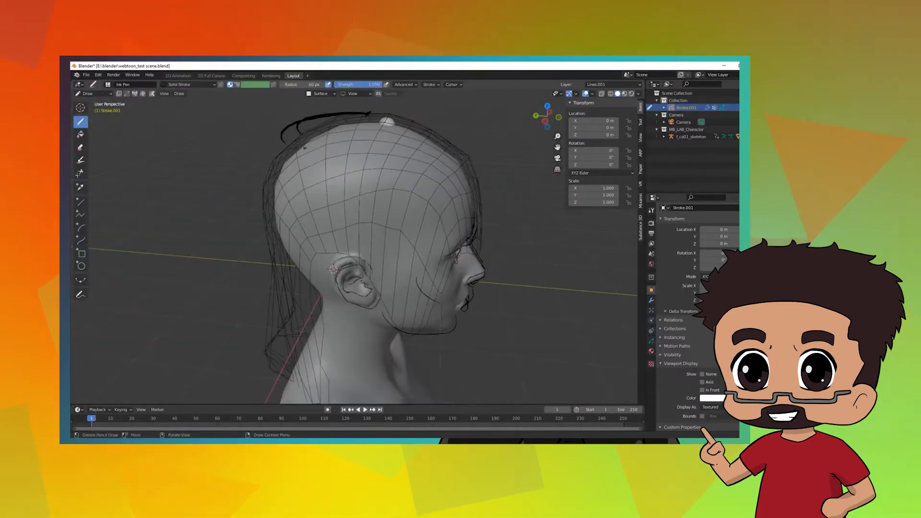
Step: Scale the side-face strokes to fit, then return to Object Mode
click(353, 93)
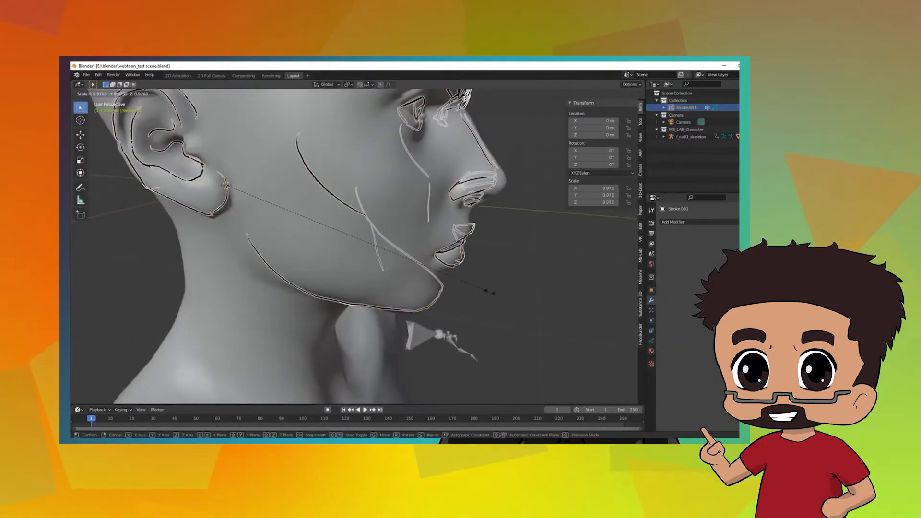
click(94, 93)
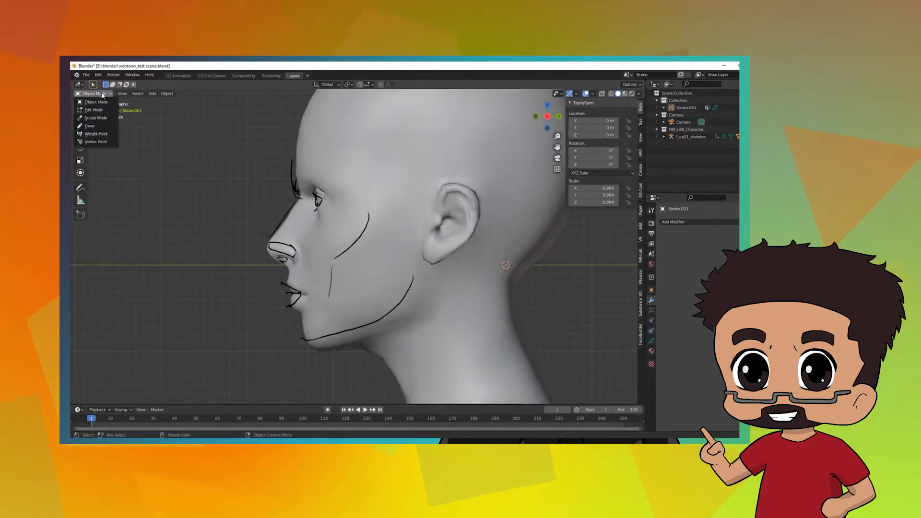
click(89, 125)
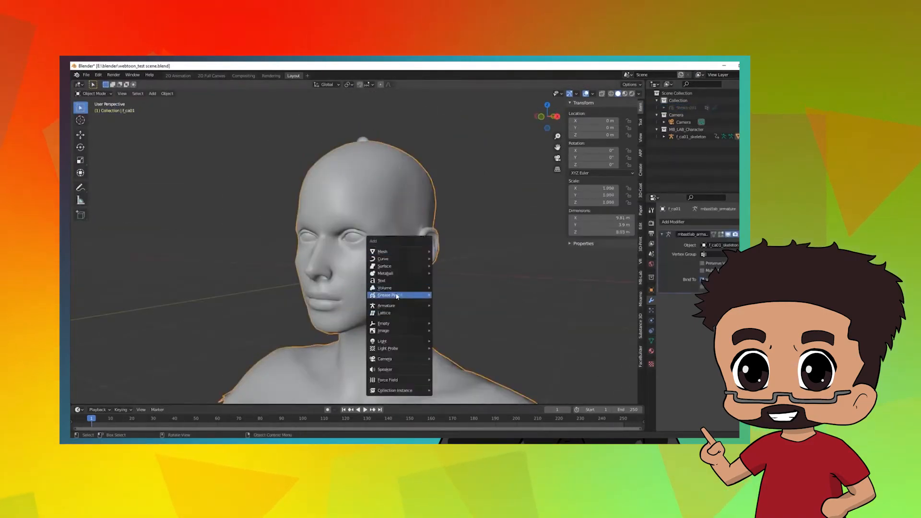
Step: Add a Grease Pencil Line Art outline to the head and ink dark hair strands behind the ear
click(388, 295)
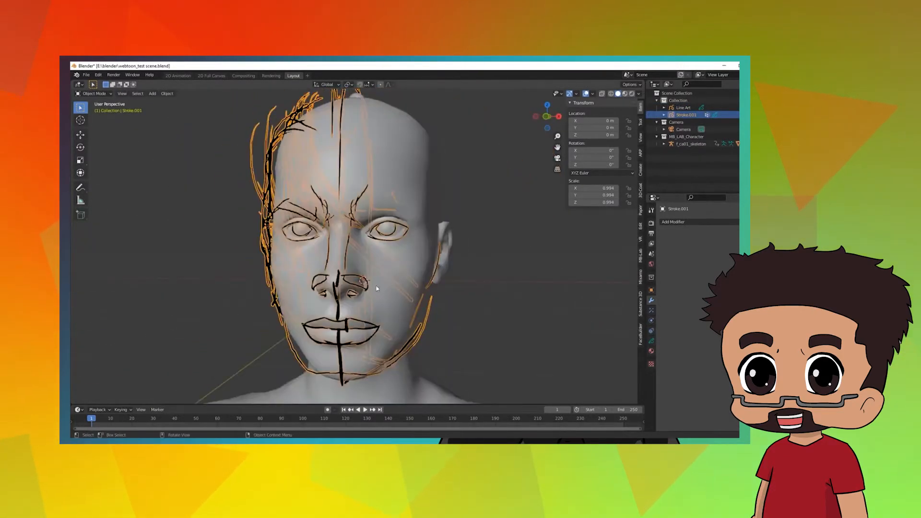
click(431, 84)
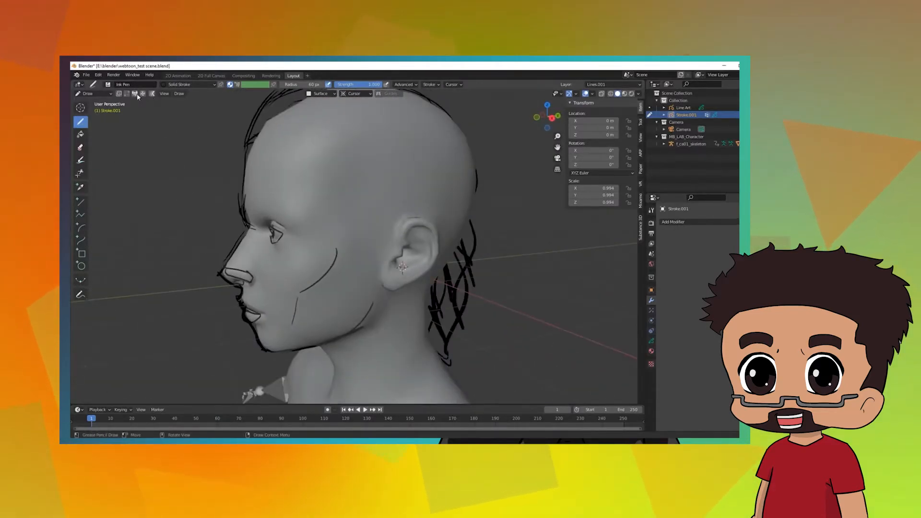
click(179, 93)
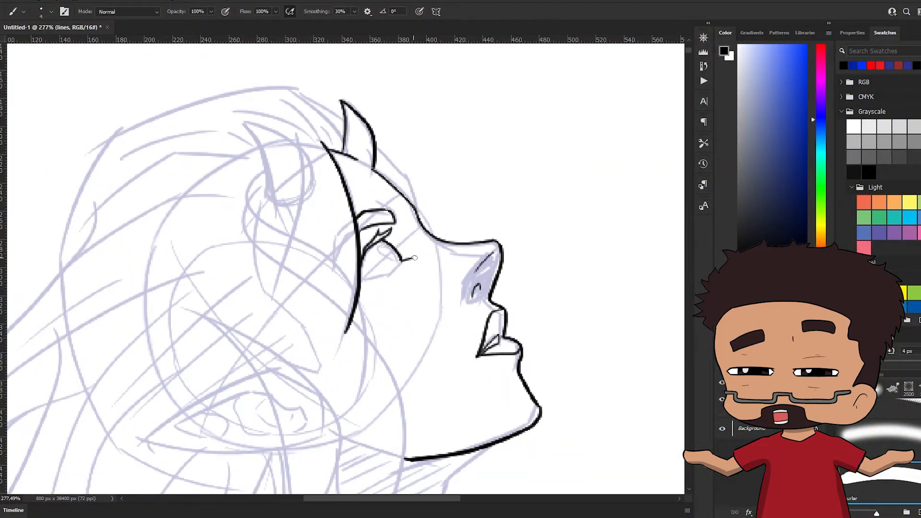
Step: Ink the elf's profile lines, then flat-fill yellow hair, peach skin and a brown shirt
scroll(down, 3)
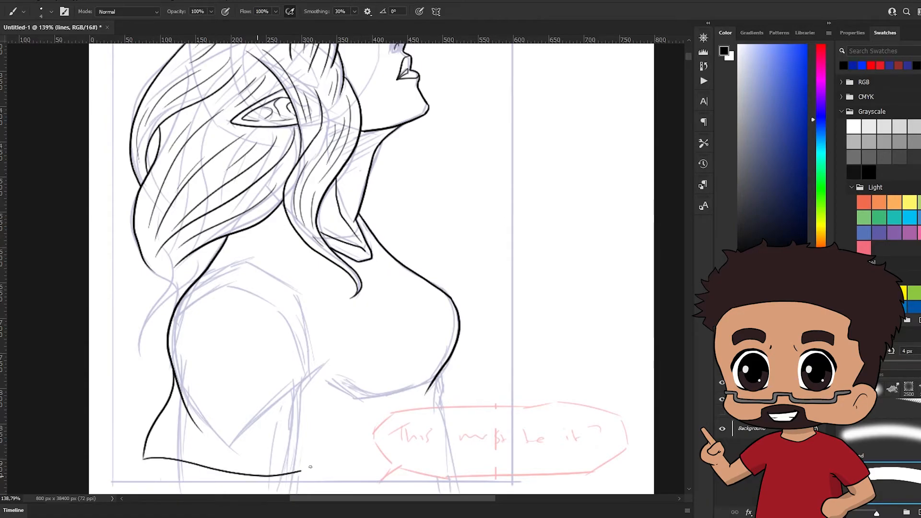
scroll(down, 3)
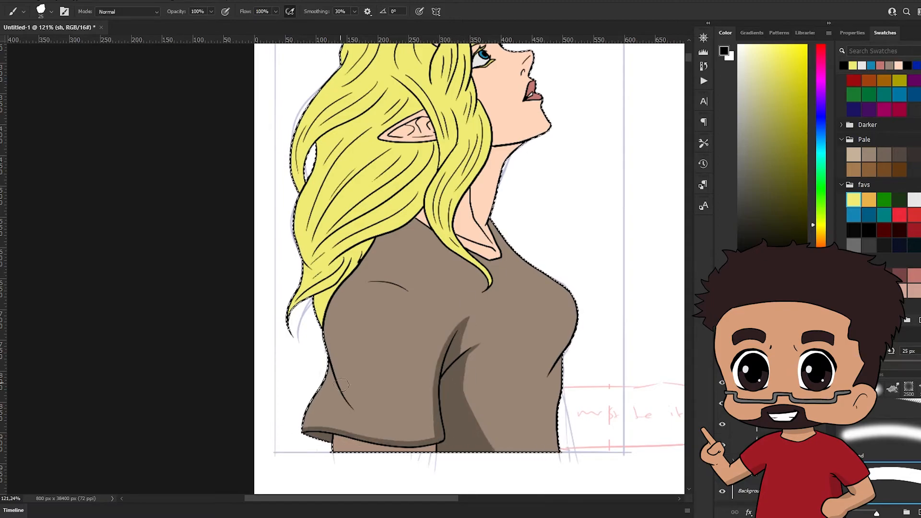
Step: Paint a textured dark brown mountain slope over the red sky and marquee the bottom band for water
click(426, 229)
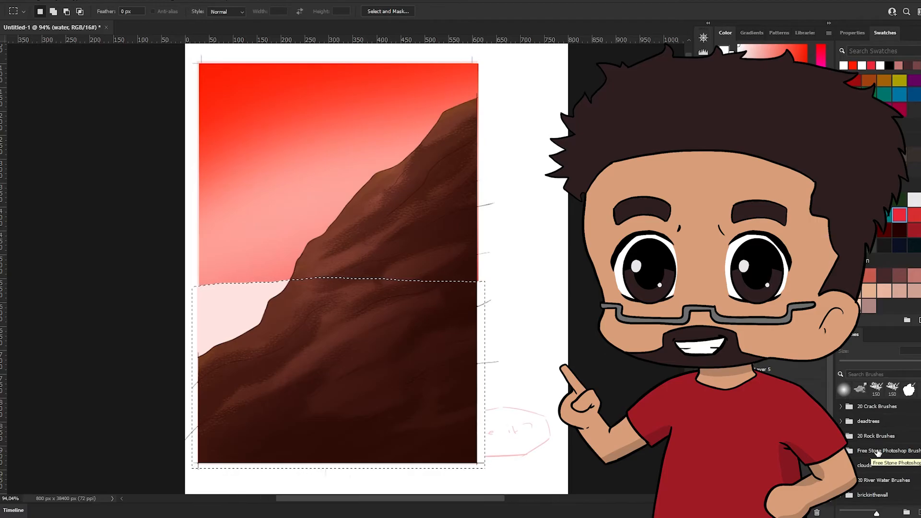
scroll(down, 3)
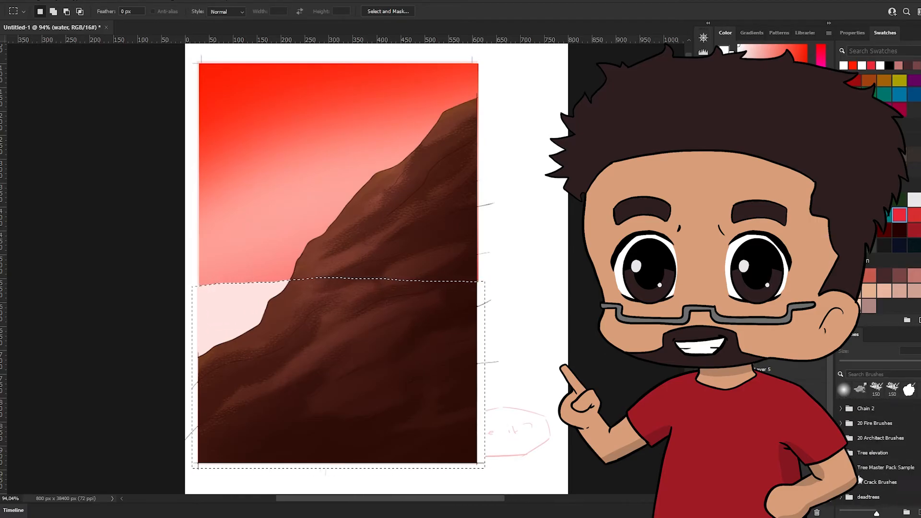